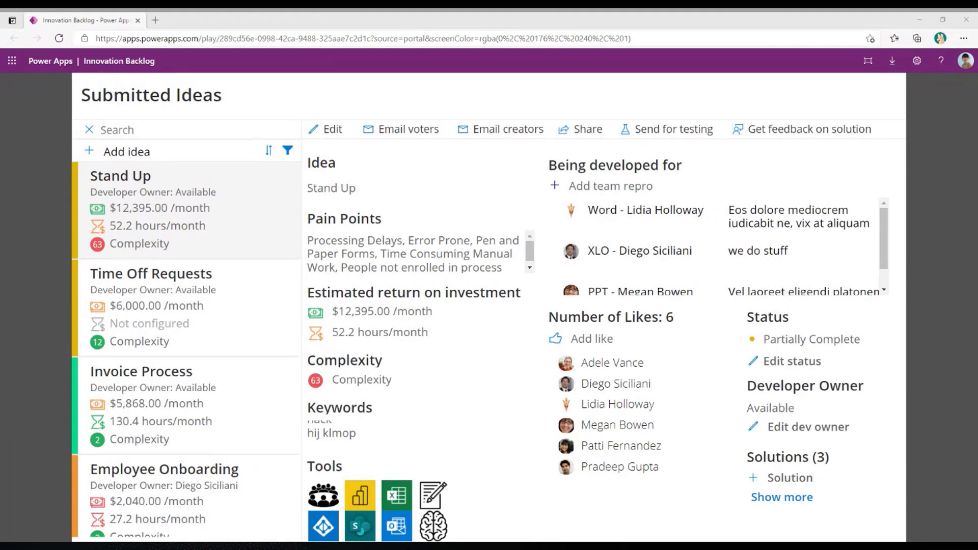
Select the Invoice Process idea in Submitted Ideas and start editing it
{"action": "left_click", "coordinate": [142, 371]}
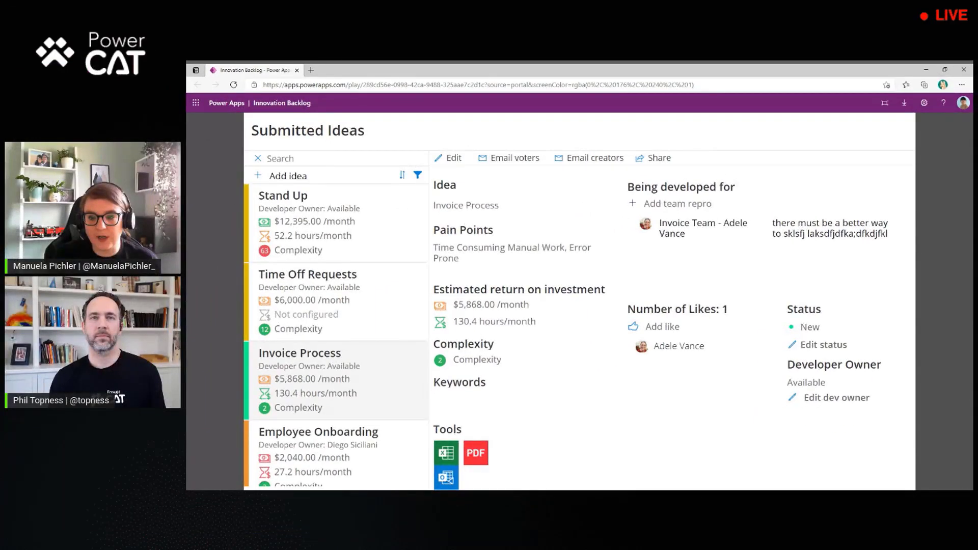
{"action": "left_click", "coordinate": [448, 158]}
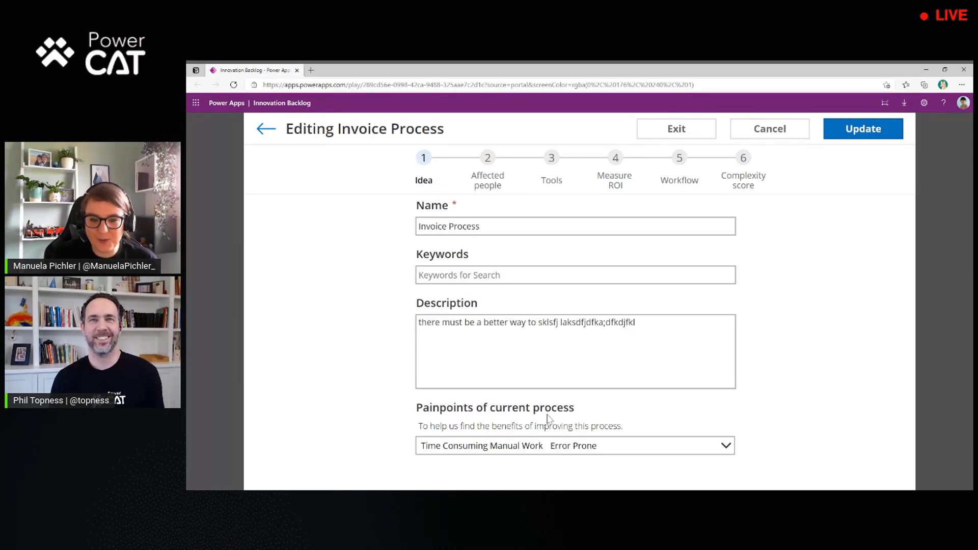
{"action": "left_click", "coordinate": [574, 446]}
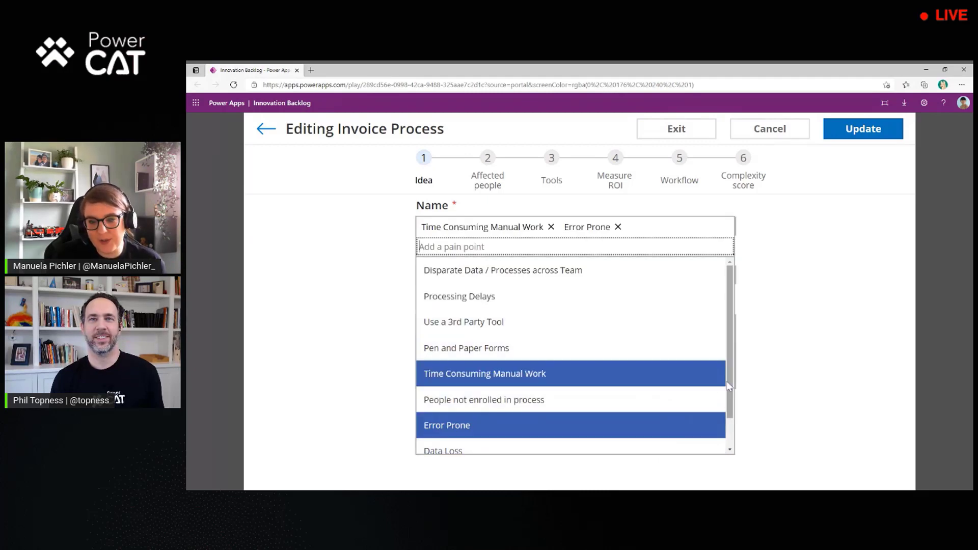
{"action": "scroll", "scroll_direction": "down", "scroll_amount": 3}
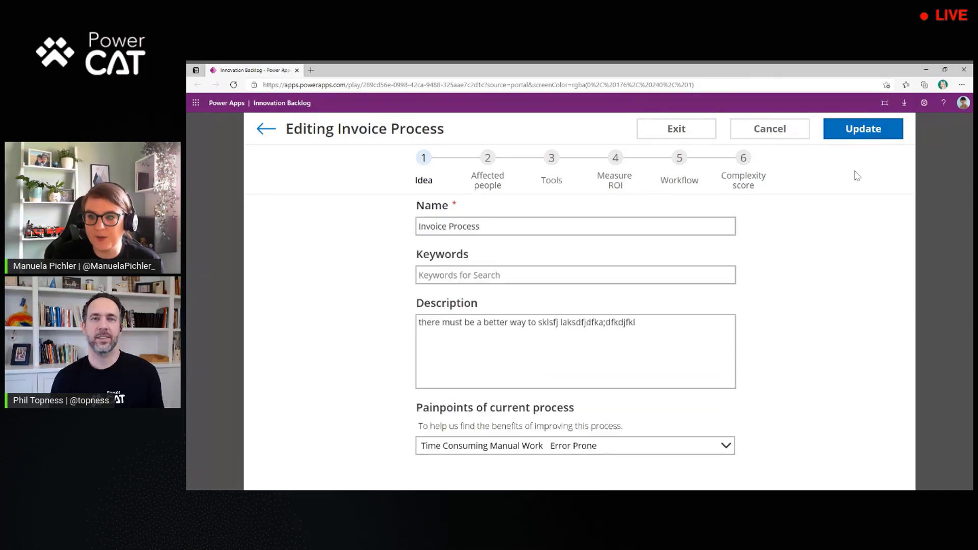
Review the Affected people step, then move on to the Tools step listing Excel and PDF Blocks
{"action": "left_click", "coordinate": [487, 157]}
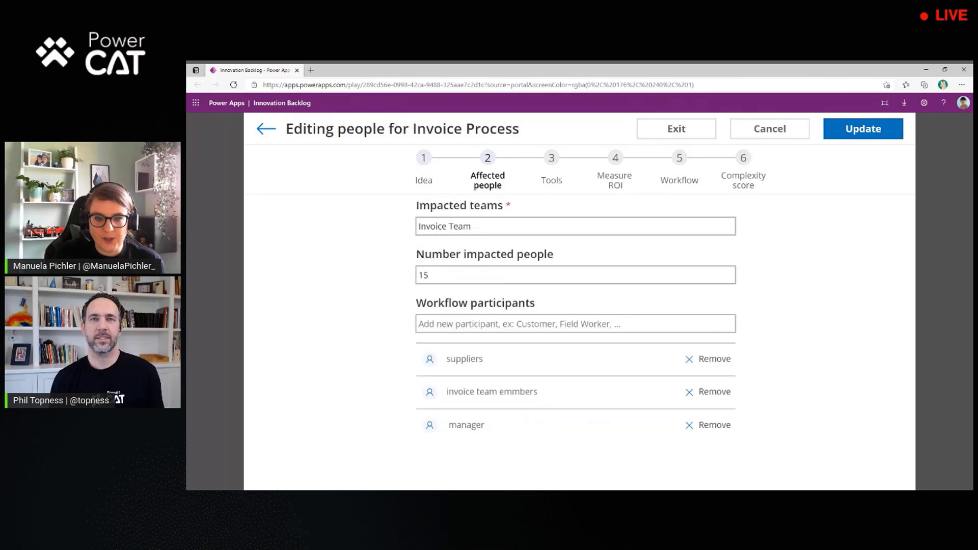
{"action": "mouse_move", "coordinate": [444, 424]}
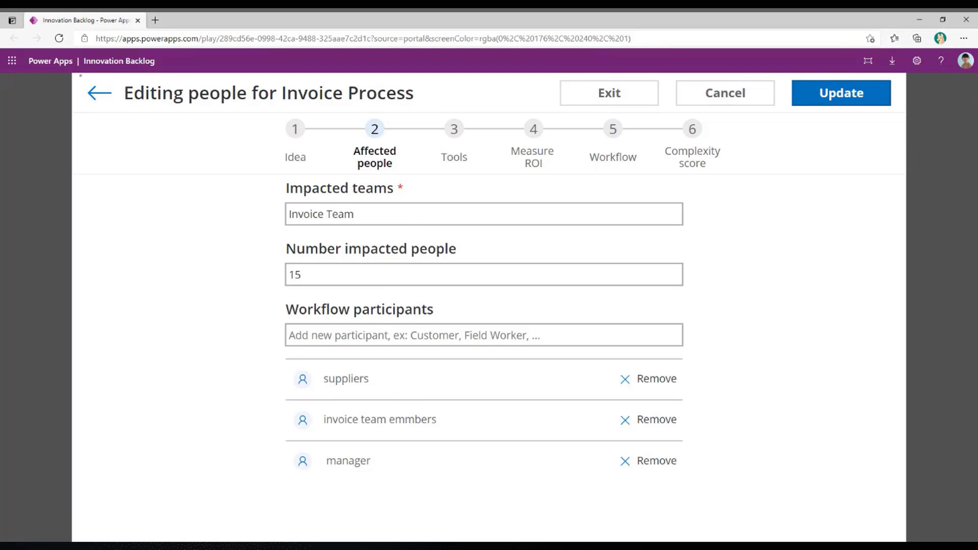
{"action": "left_click", "coordinate": [453, 130]}
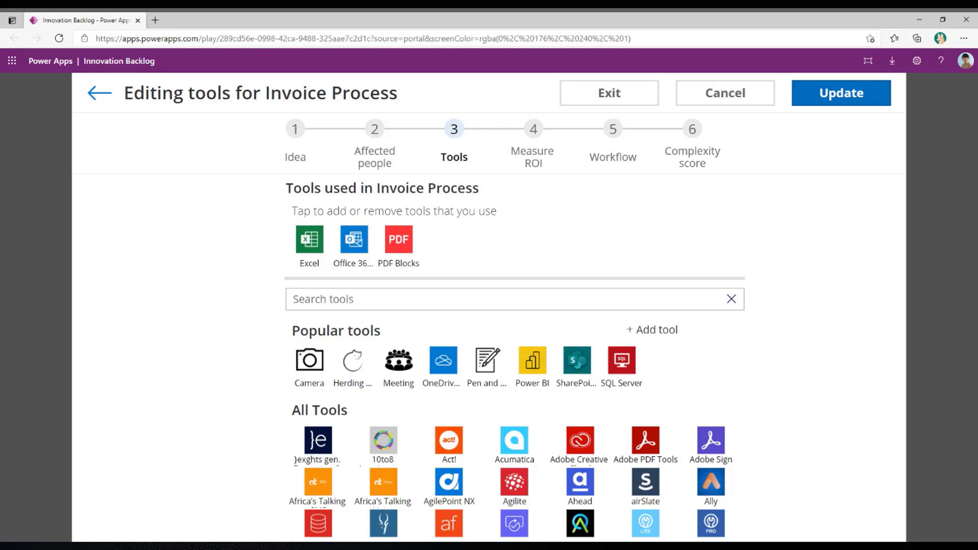
{"action": "mouse_move", "coordinate": [428, 222]}
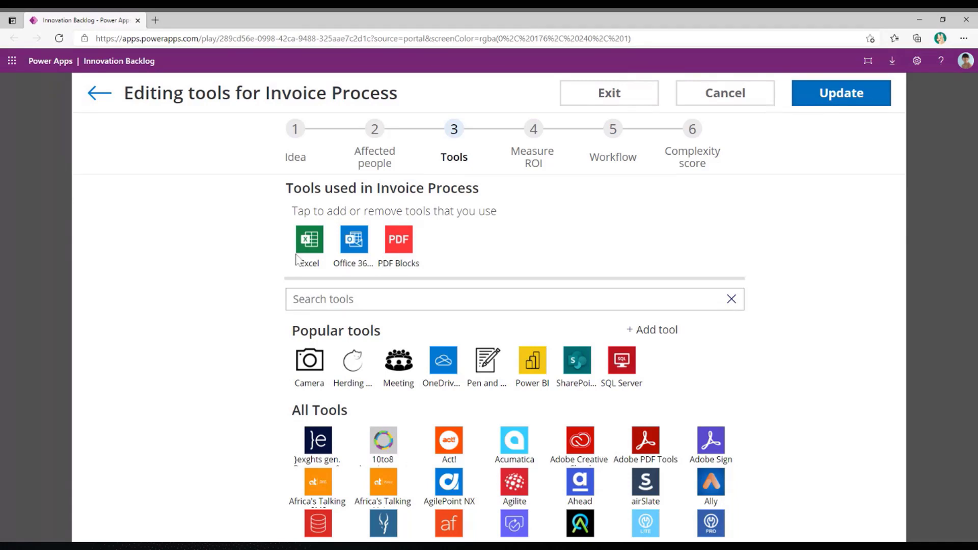
{"action": "mouse_move", "coordinate": [334, 277]}
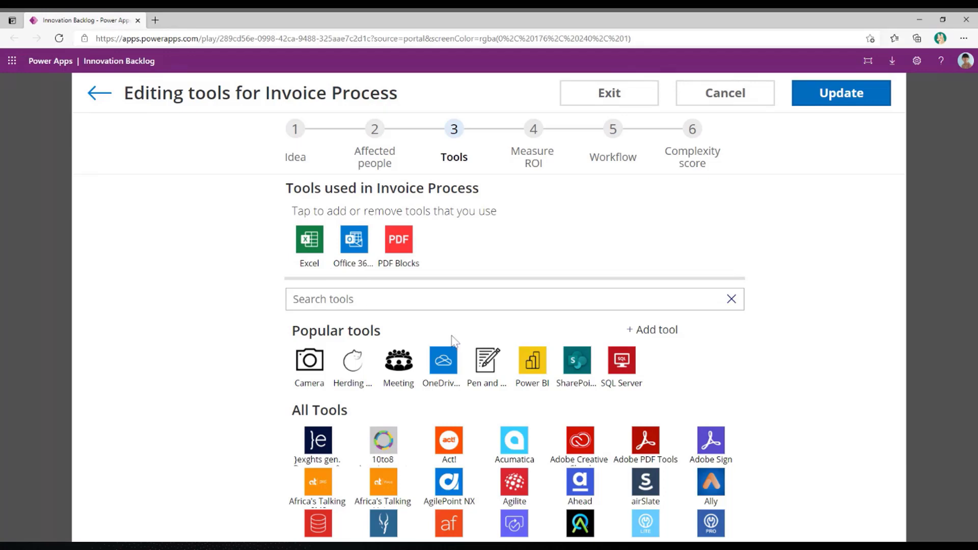
{"action": "mouse_move", "coordinate": [737, 400]}
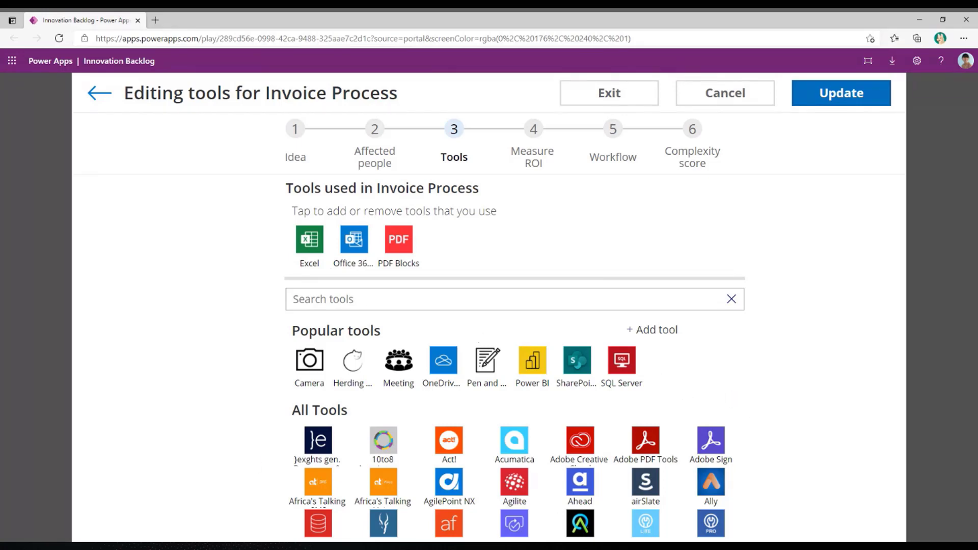
{"action": "mouse_move", "coordinate": [351, 405]}
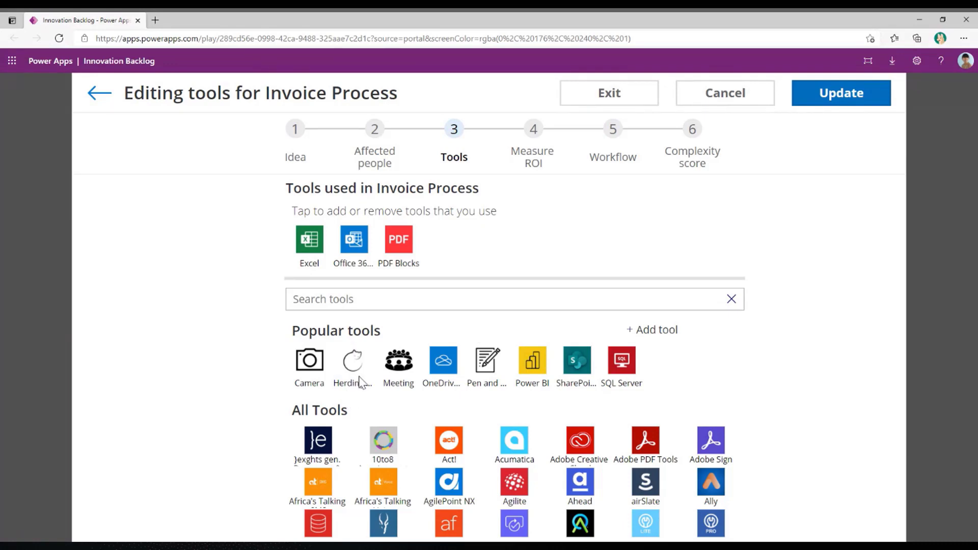
{"action": "mouse_move", "coordinate": [420, 389]}
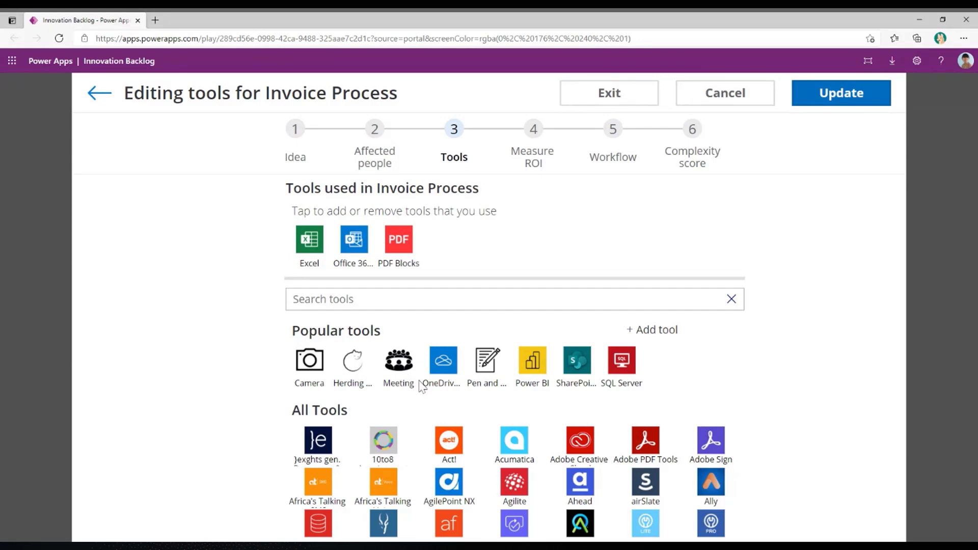
{"action": "mouse_move", "coordinate": [628, 350]}
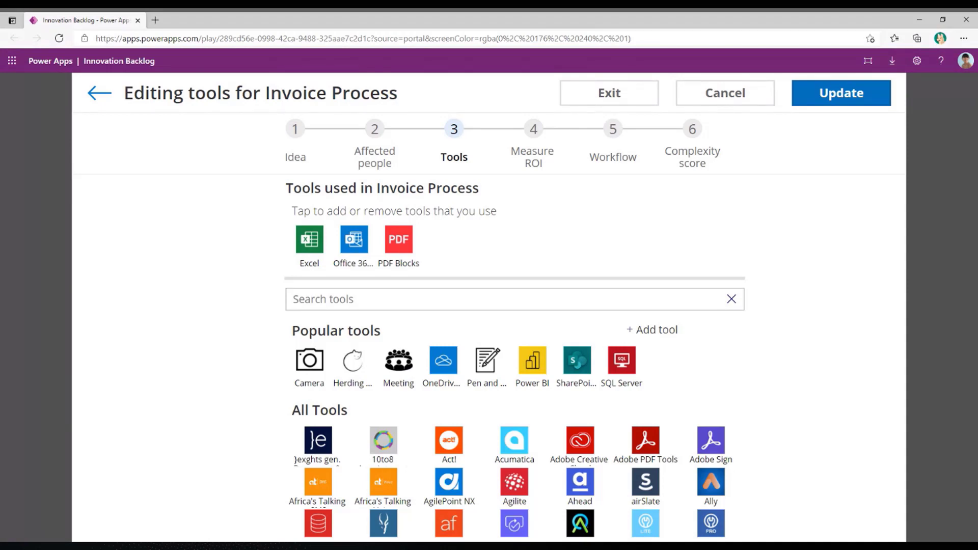
On the ROI measures step, view Time Spent on Manual Work, then Number of Errors, toggling the suggested Money measures
{"action": "left_click", "coordinate": [532, 129]}
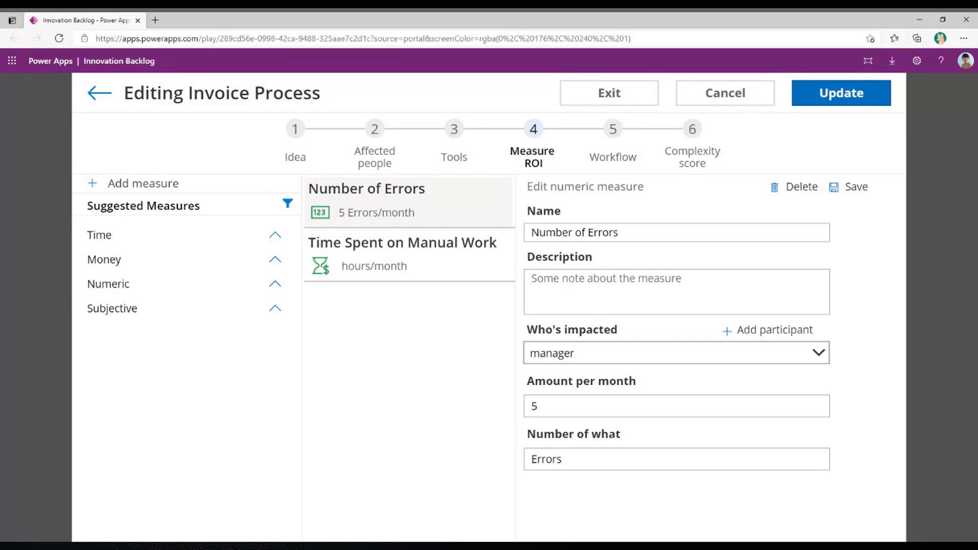
{"action": "mouse_move", "coordinate": [418, 263]}
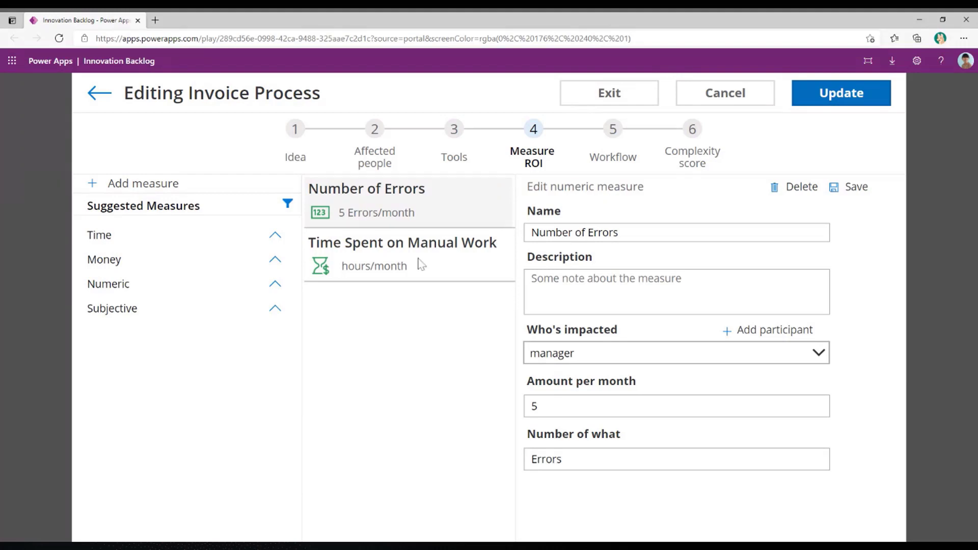
{"action": "left_click", "coordinate": [402, 254]}
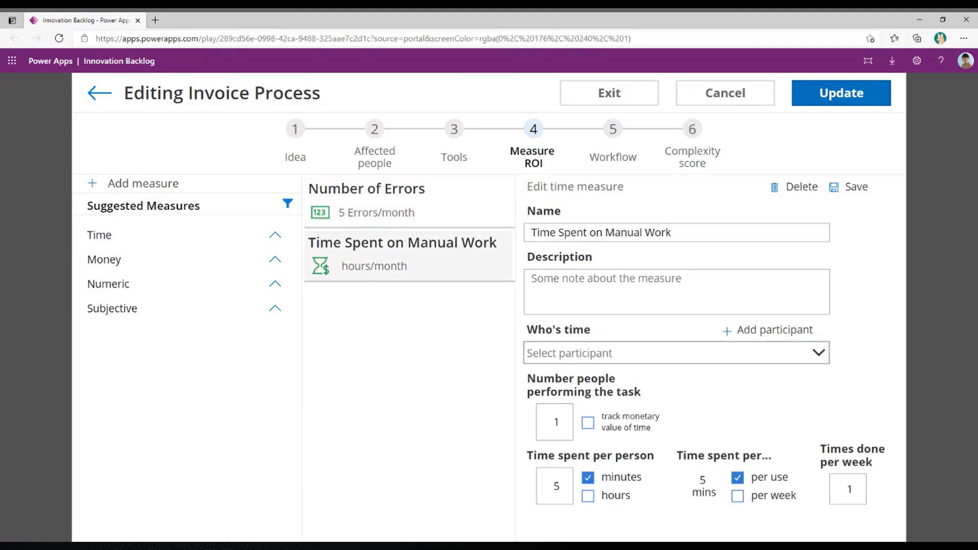
{"action": "mouse_move", "coordinate": [575, 451]}
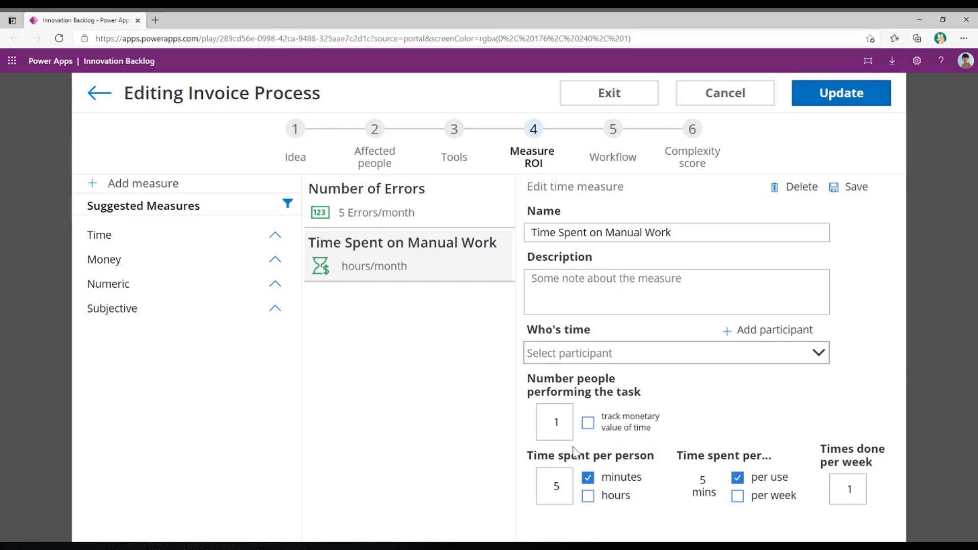
{"action": "mouse_move", "coordinate": [574, 455]}
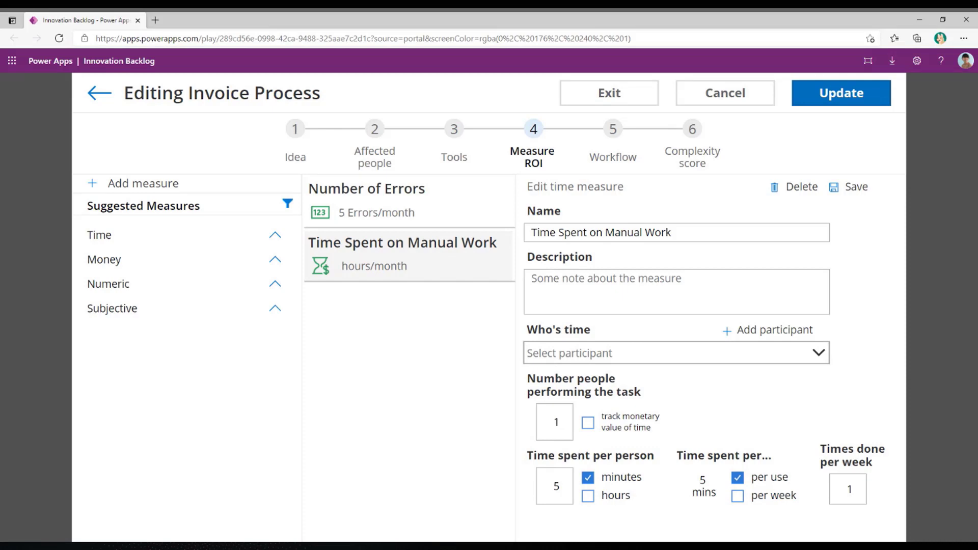
{"action": "mouse_move", "coordinate": [421, 193]}
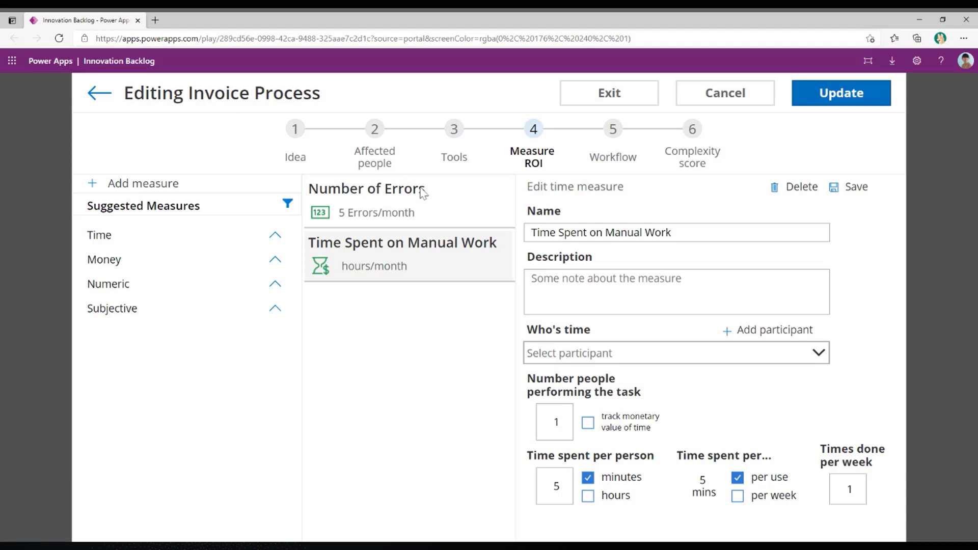
{"action": "left_click", "coordinate": [382, 200]}
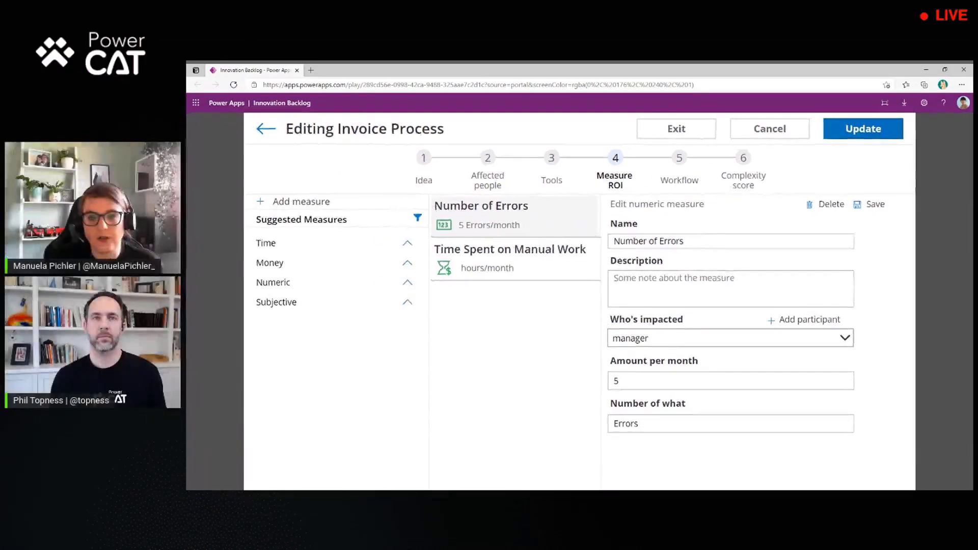
{"action": "mouse_move", "coordinate": [703, 164]}
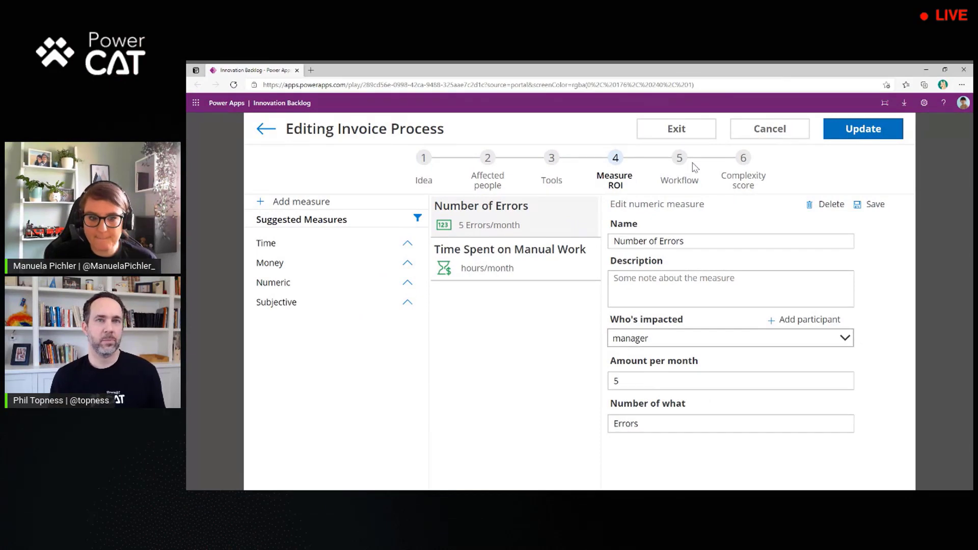
{"action": "mouse_move", "coordinate": [412, 251]}
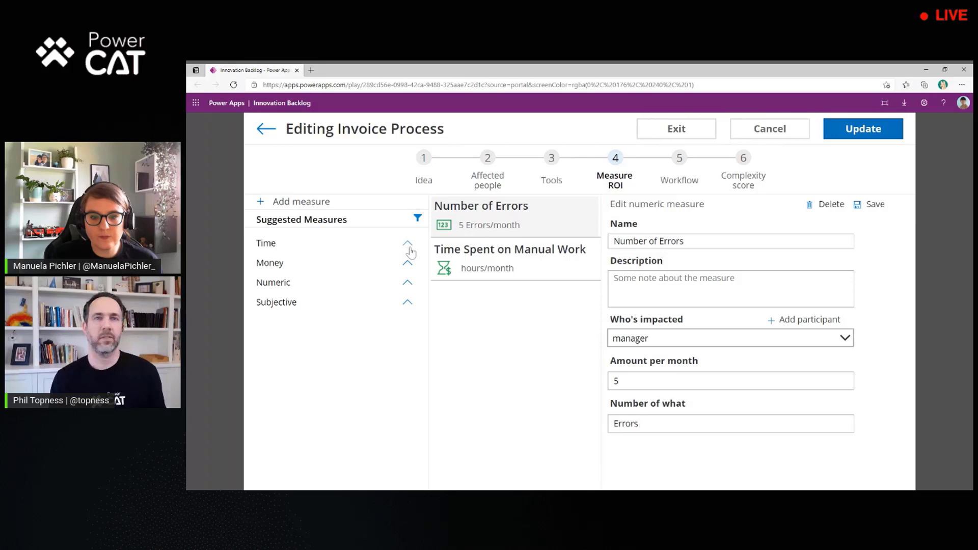
{"action": "left_click", "coordinate": [407, 263]}
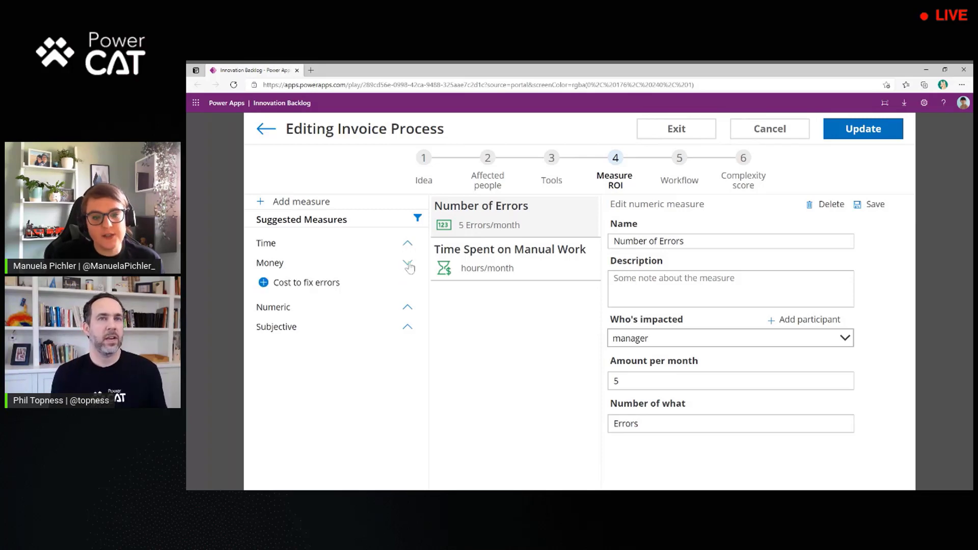
{"action": "left_click", "coordinate": [407, 263]}
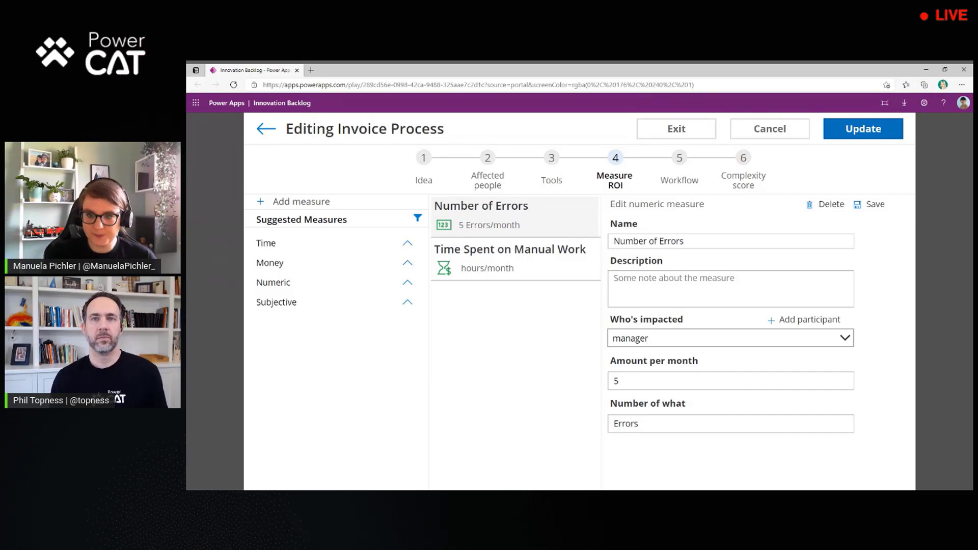
Move to step 5 Workflow to see the inline process map with invoice team steps
{"action": "left_click", "coordinate": [678, 157]}
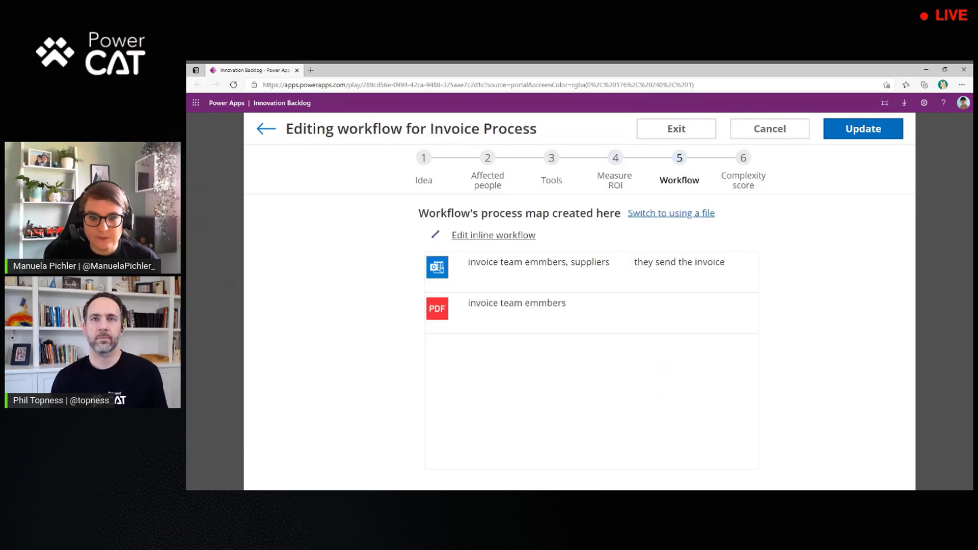
{"action": "mouse_move", "coordinate": [644, 144]}
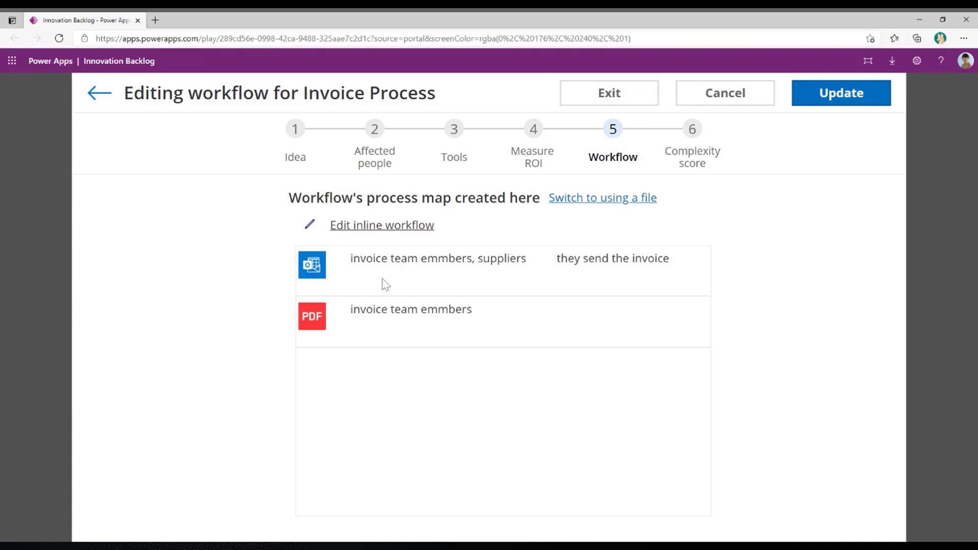
{"action": "mouse_move", "coordinate": [546, 259]}
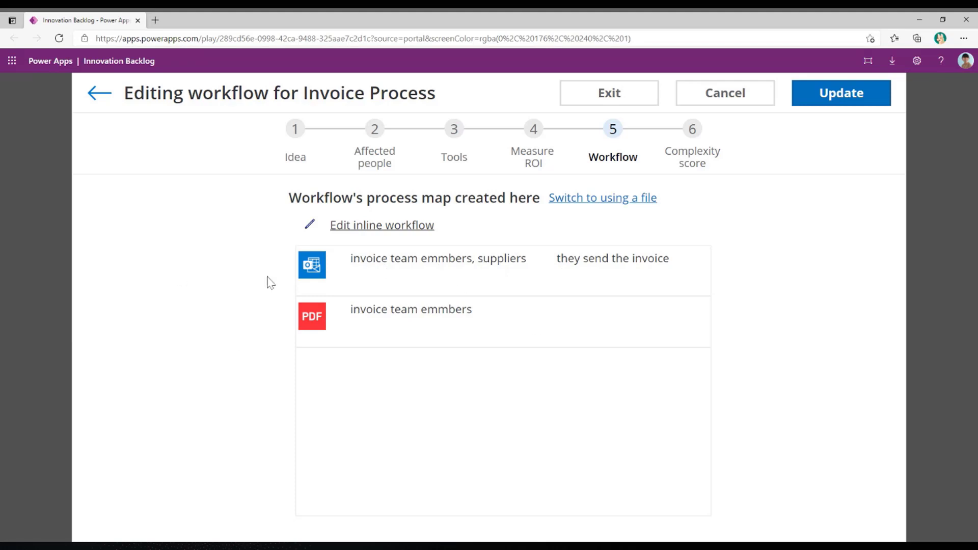
{"action": "mouse_move", "coordinate": [334, 345]}
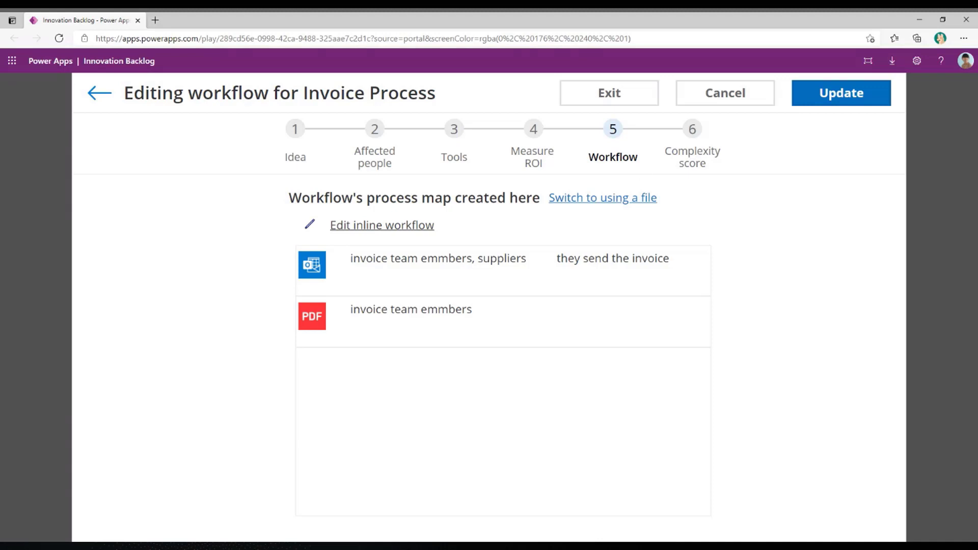
Move to step 6 Complexity score showing 15 users, 1 data source, 7 workflow steps
{"action": "left_click", "coordinate": [692, 128]}
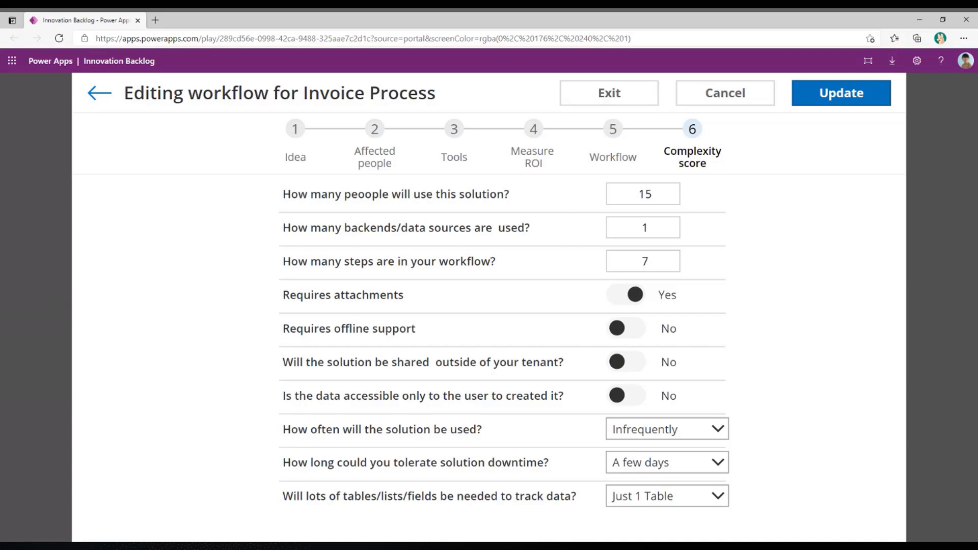
{"action": "mouse_move", "coordinate": [536, 200]}
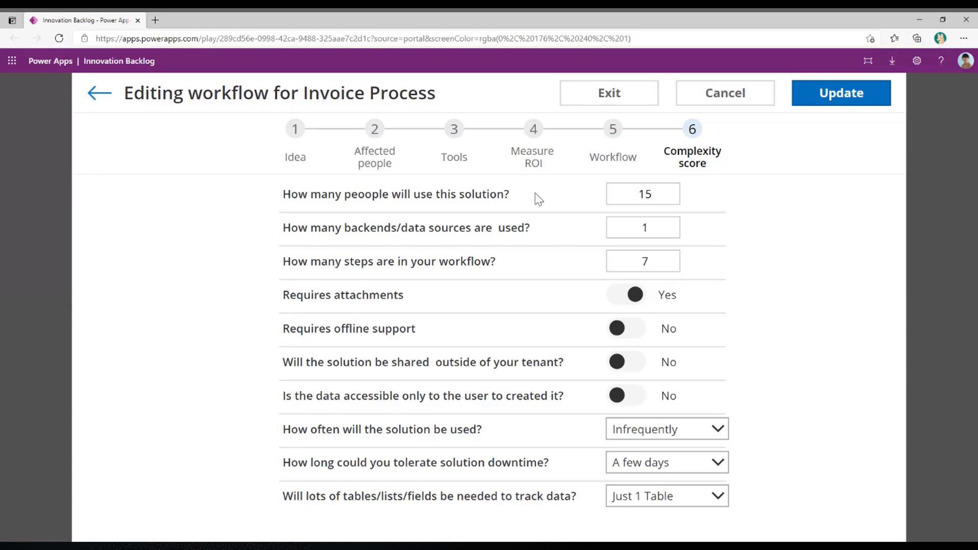
{"action": "mouse_move", "coordinate": [459, 333]}
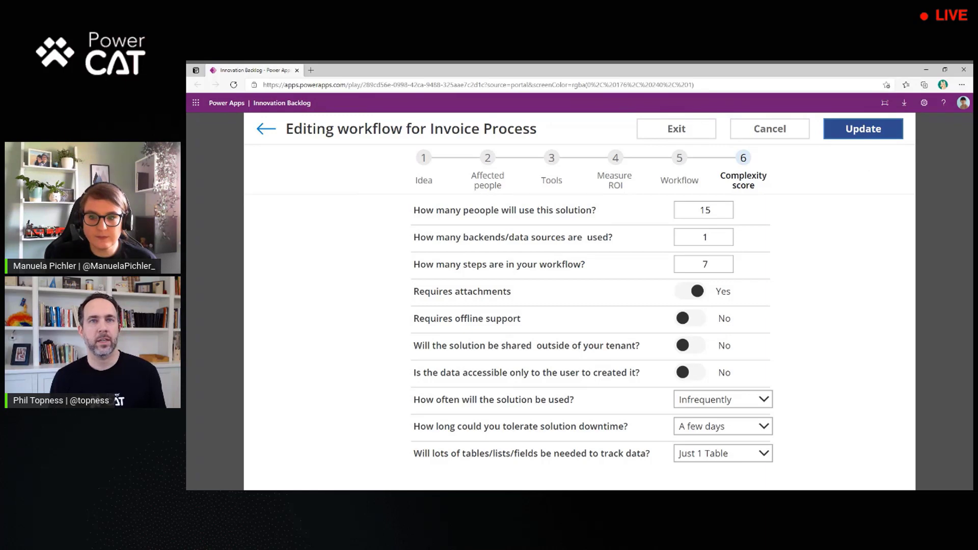
{"action": "mouse_move", "coordinate": [777, 137]}
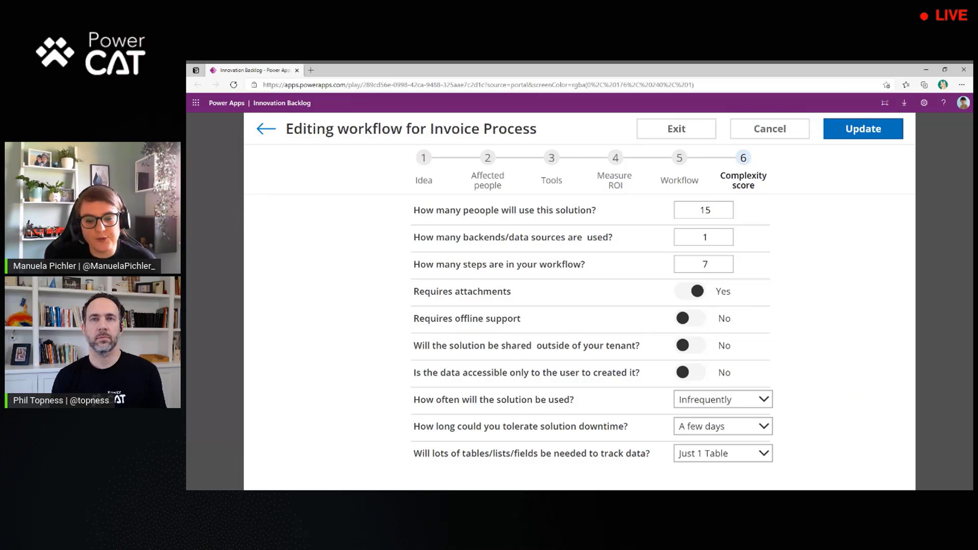
{"action": "mouse_move", "coordinate": [628, 406]}
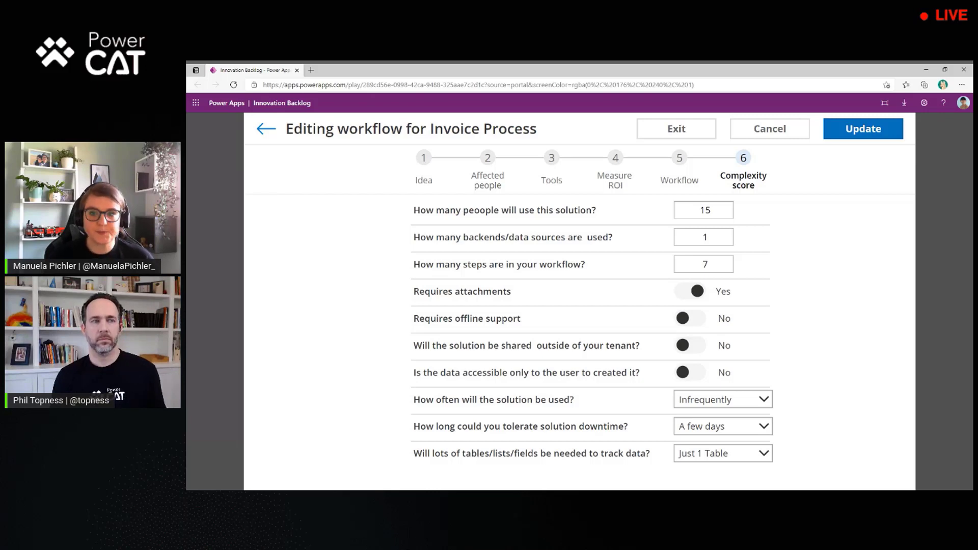
{"action": "mouse_move", "coordinate": [269, 136]}
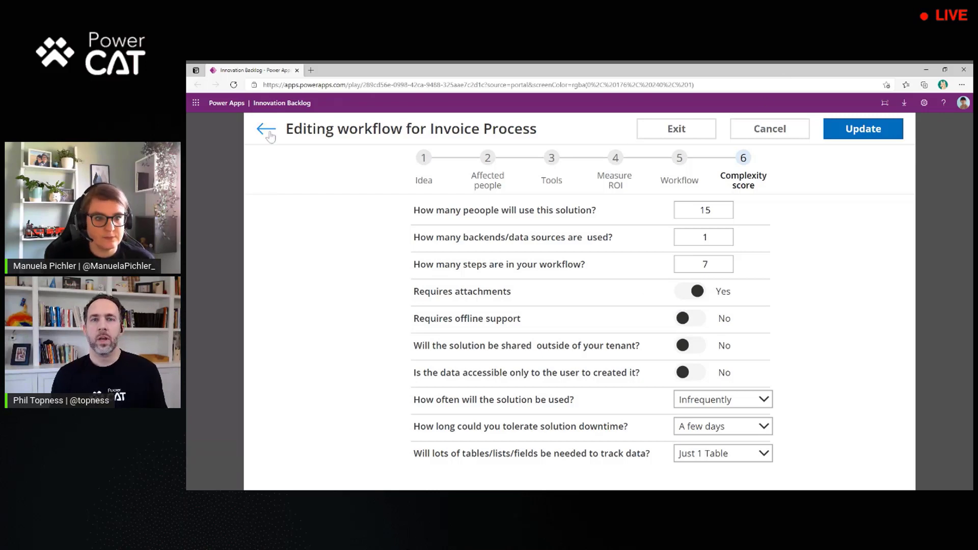